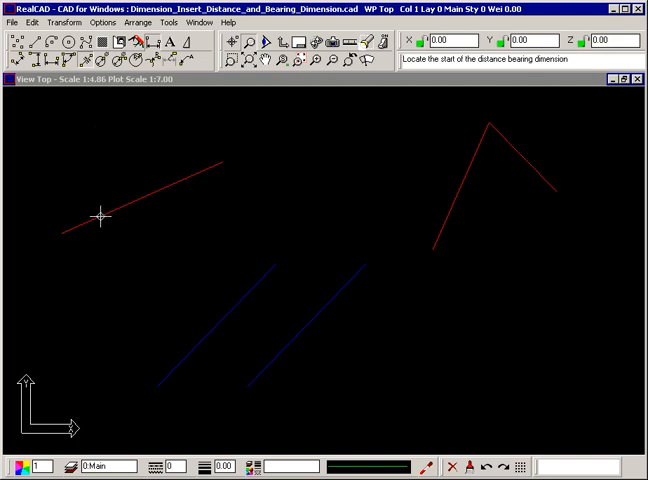
Pick the red line's start point for the distance and bearing dimension (58°03'45").
click(96, 216)
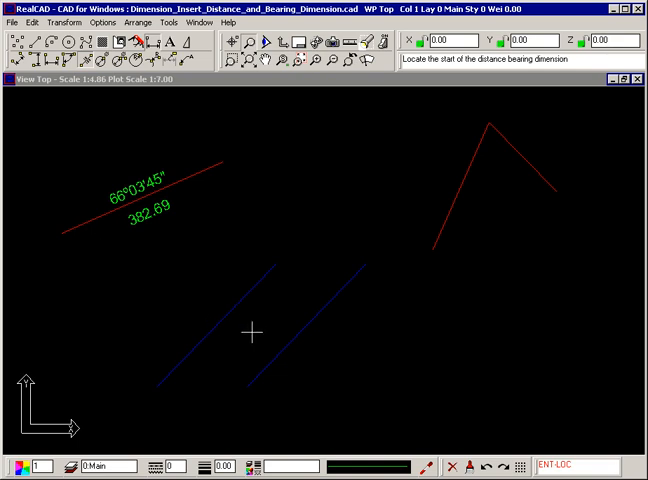
mouse_move(220, 348)
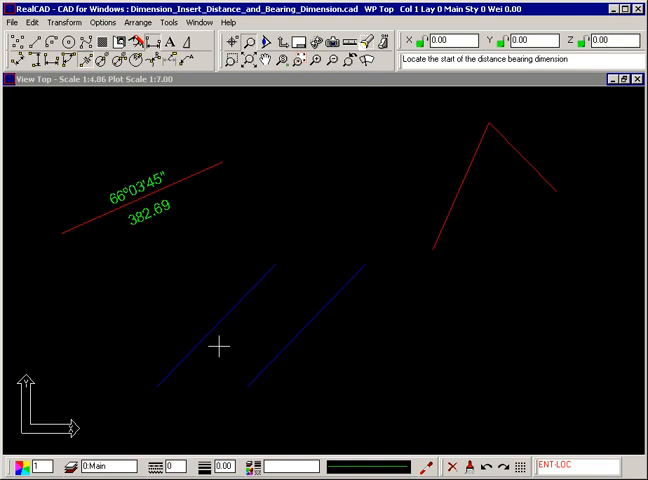
mouse_move(180, 362)
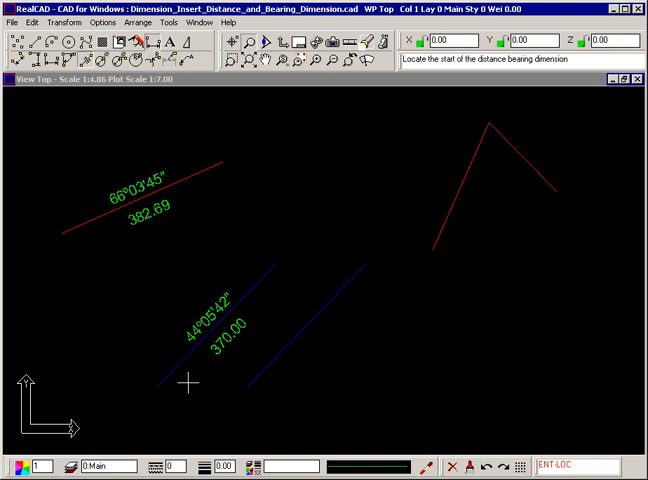
mouse_move(336, 316)
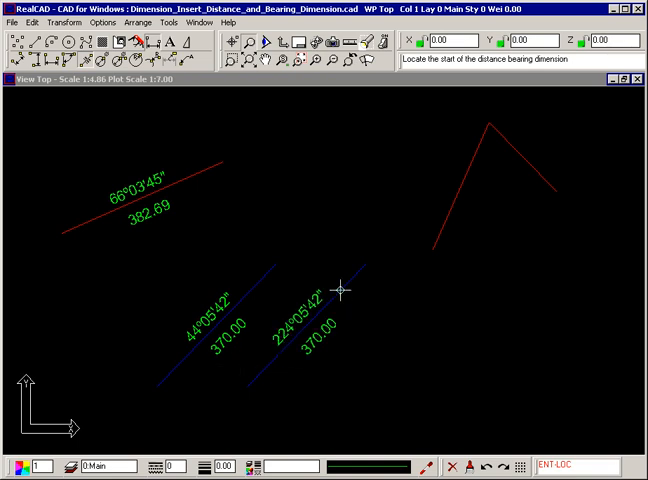
mouse_move(360, 324)
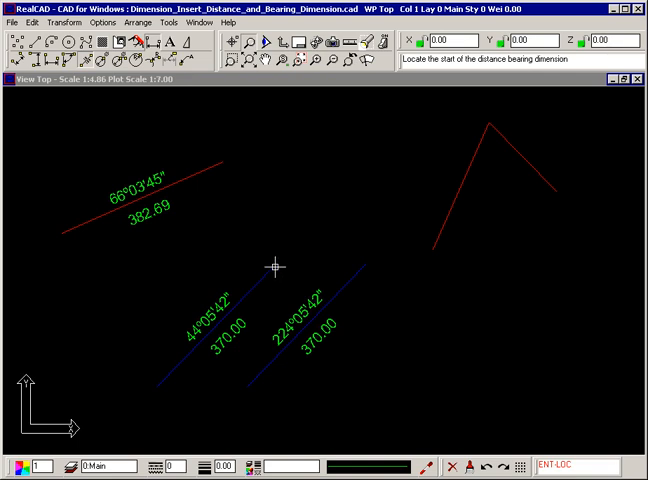
mouse_move(360, 268)
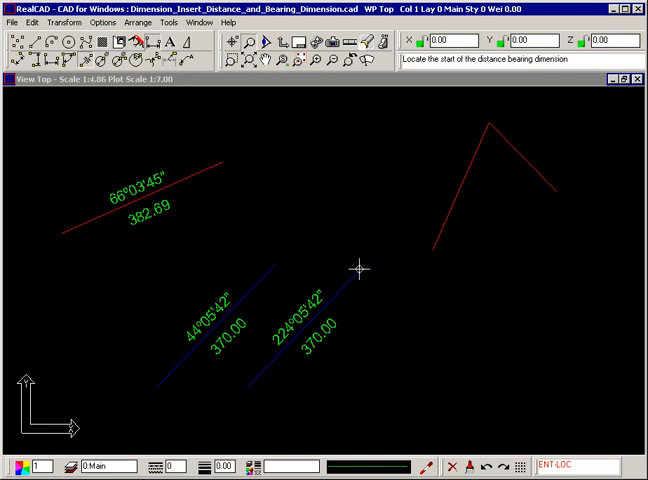
mouse_move(244, 388)
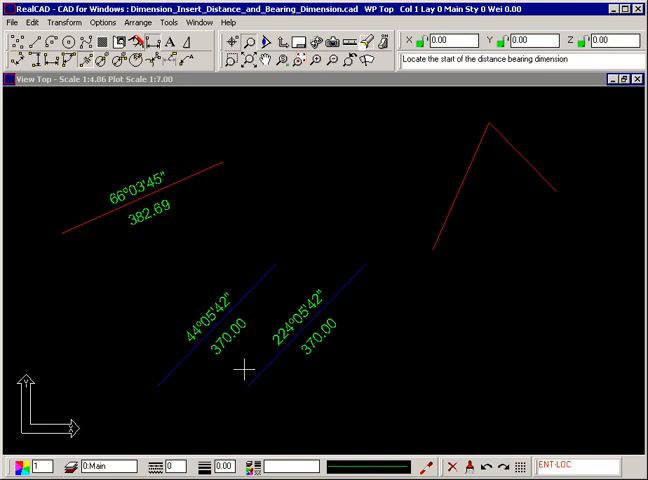
mouse_move(312, 336)
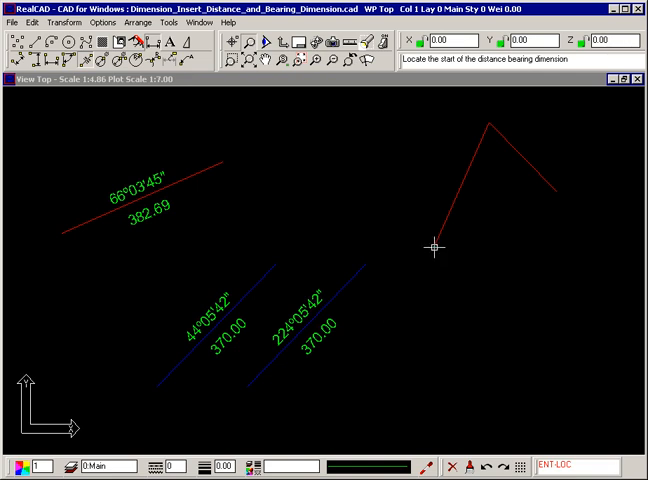
Pick the red angled line's lower end as the first point, previewing 54°43'18".
click(428, 250)
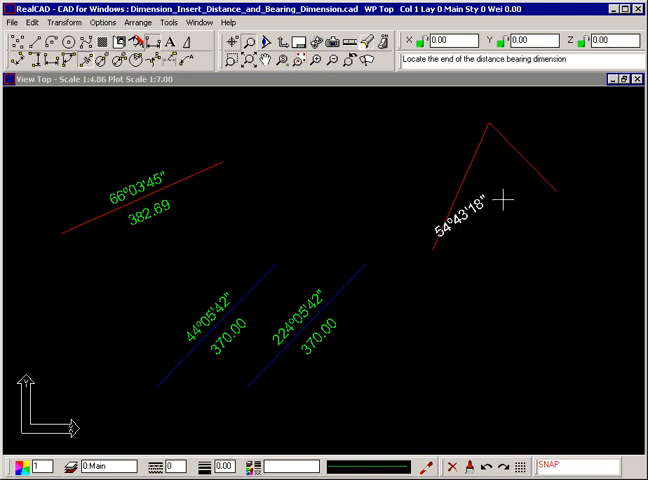